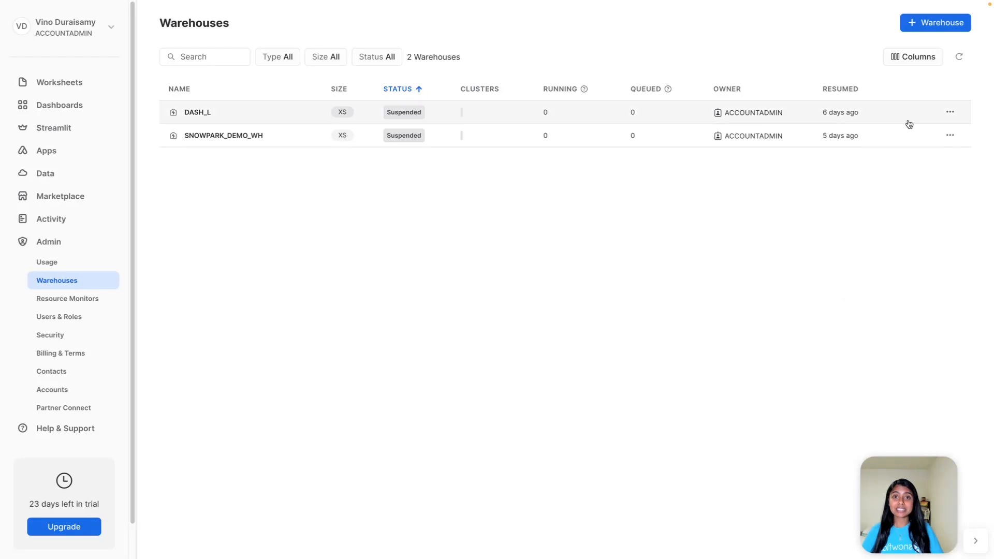
Step: Start creating a new warehouse from the Warehouses list
{"action": "left_click", "coordinate": [935, 23]}
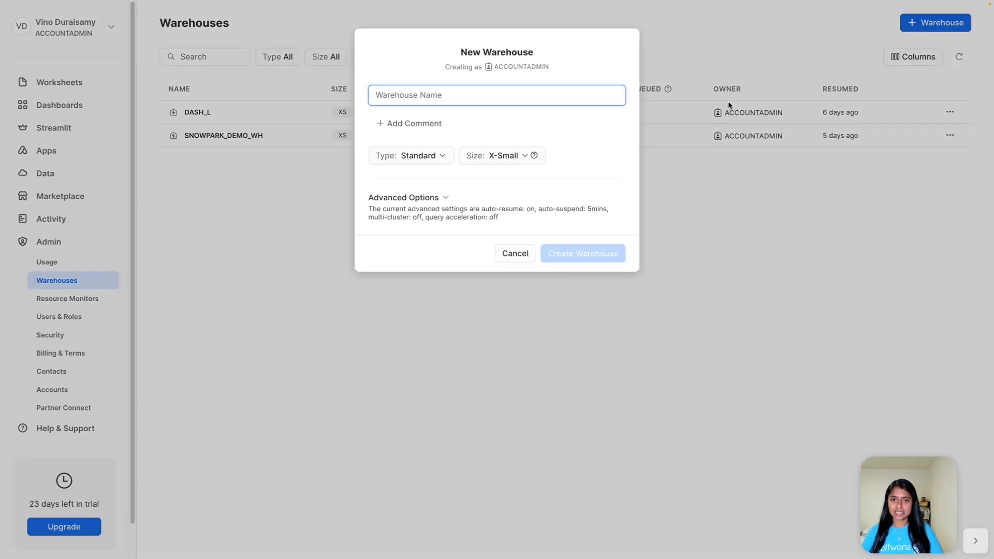
Step: Review the warehouse sizes and credit costs, then expand the advanced options
{"action": "left_click", "coordinate": [500, 155]}
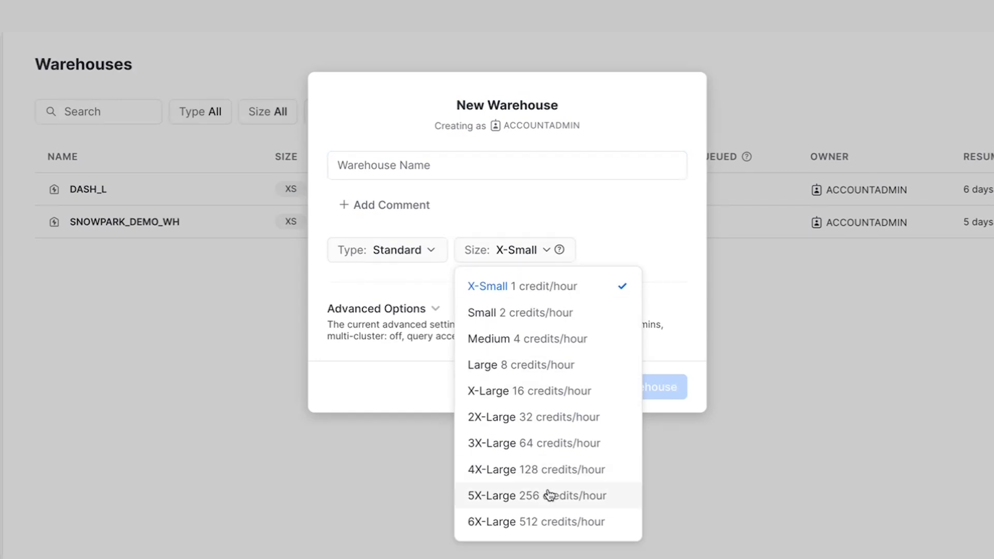
{"action": "left_click", "coordinate": [386, 250]}
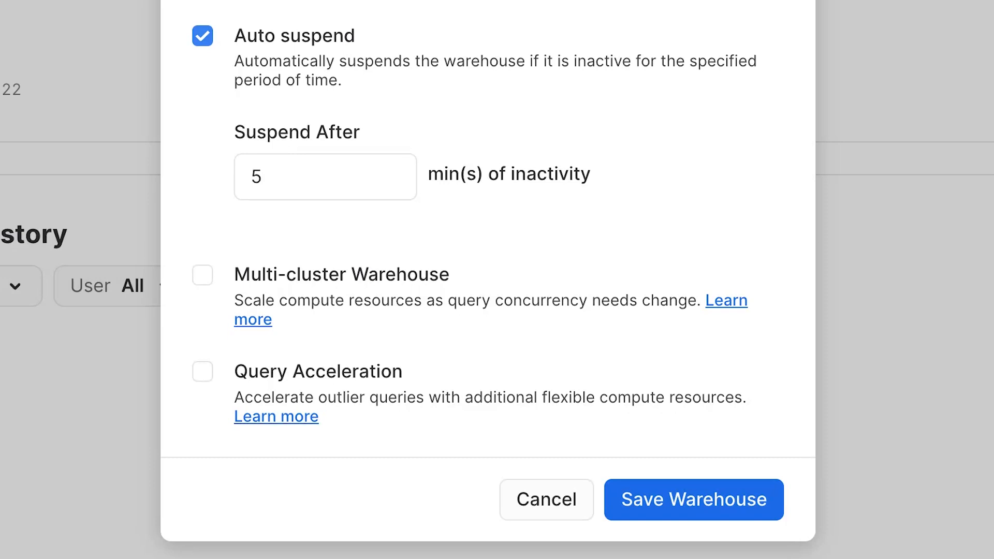
Step: Enable multi-cluster scaling (min 1, max 2, Standard policy) and query acceleration at scale factor x8
{"action": "left_click", "coordinate": [202, 276]}
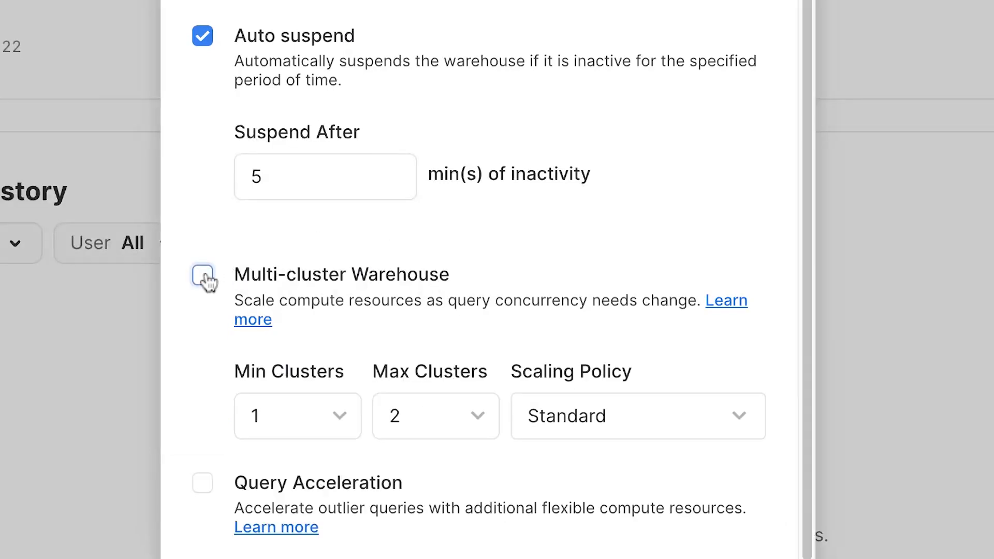
{"action": "left_click", "coordinate": [202, 280]}
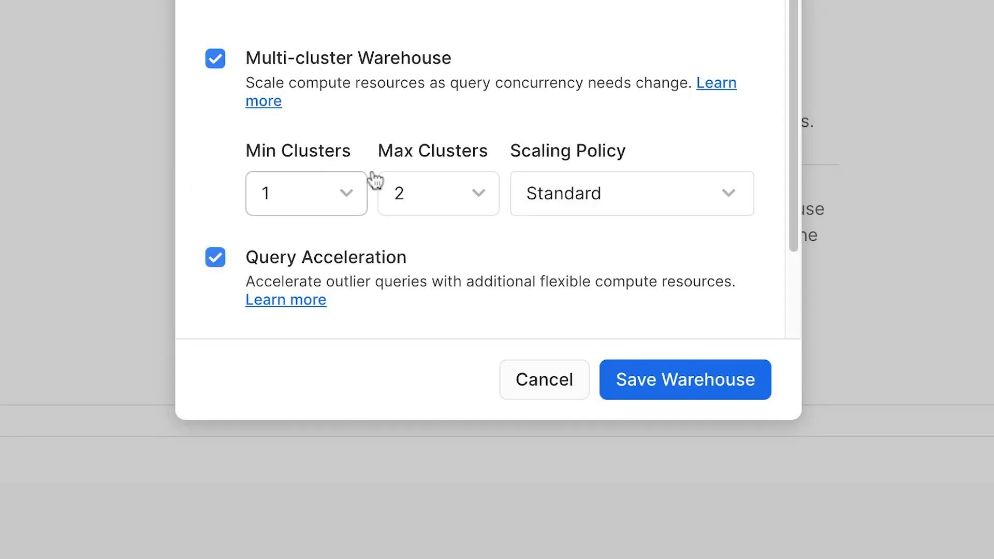
{"action": "scroll", "scroll_direction": "down", "scroll_amount": 3}
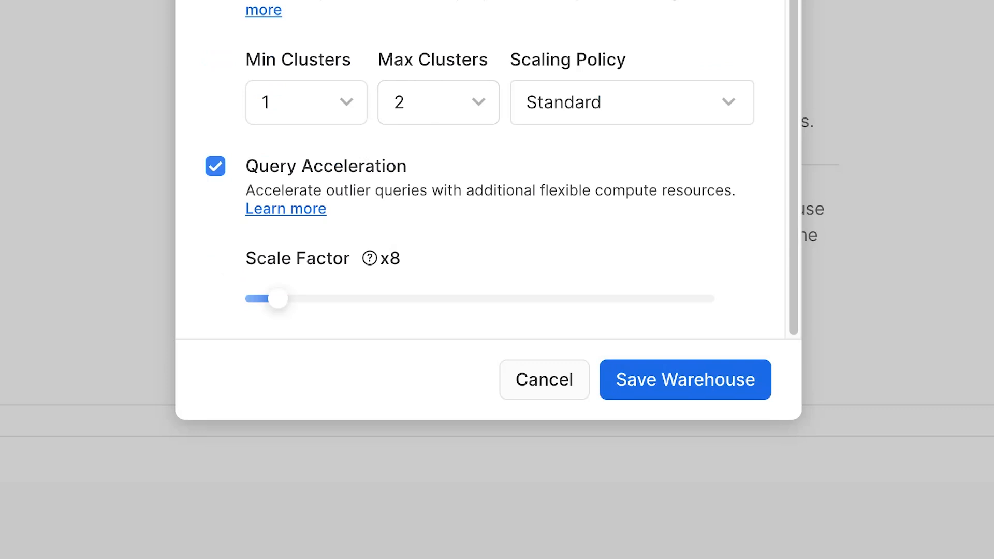